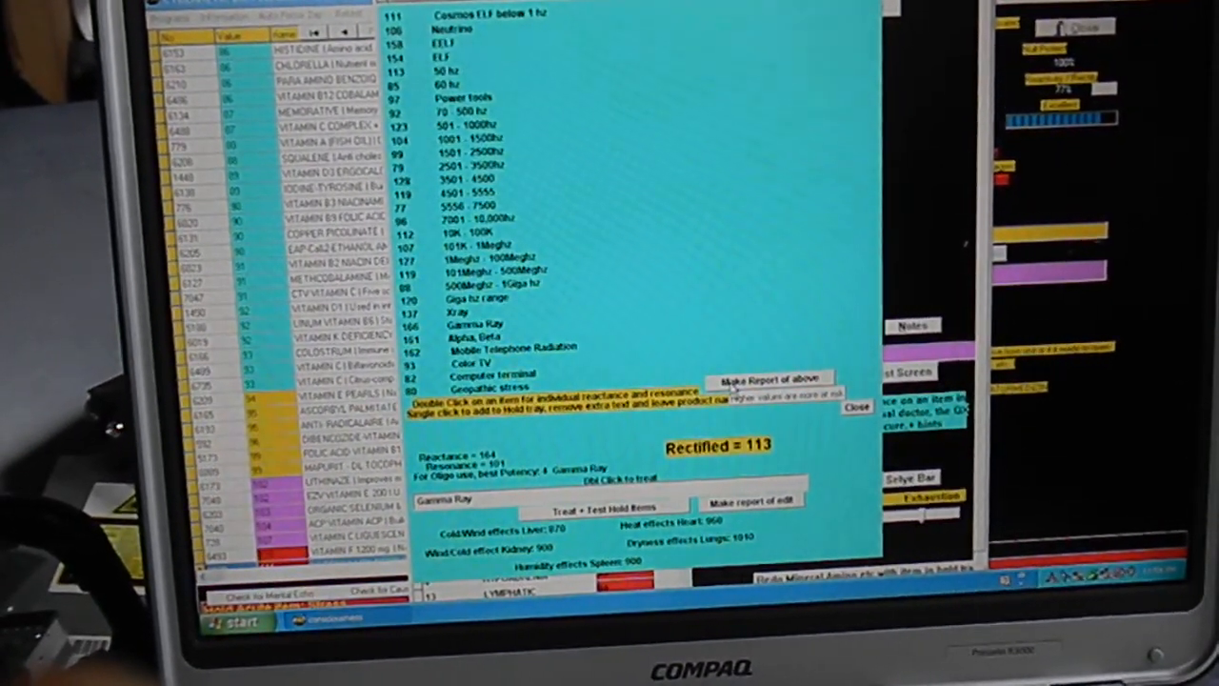
Step: Generate the frequency-list report and confirm the 'Report Loaded' message
left_click(769, 379)
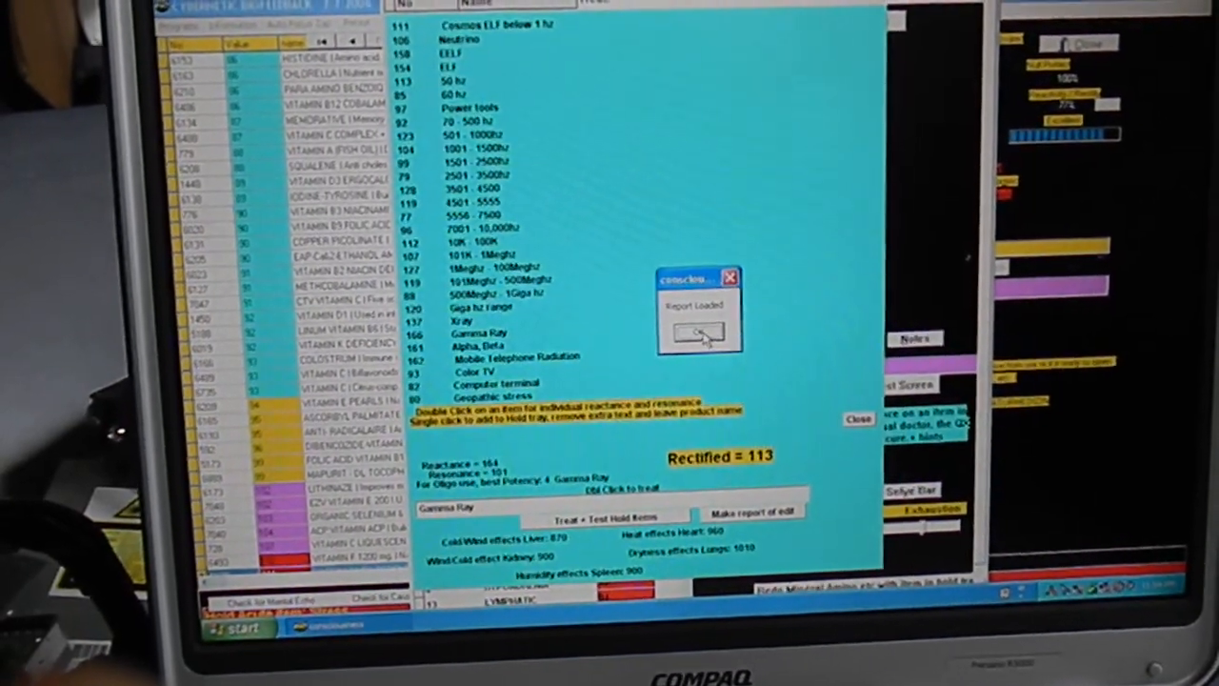
left_click(697, 332)
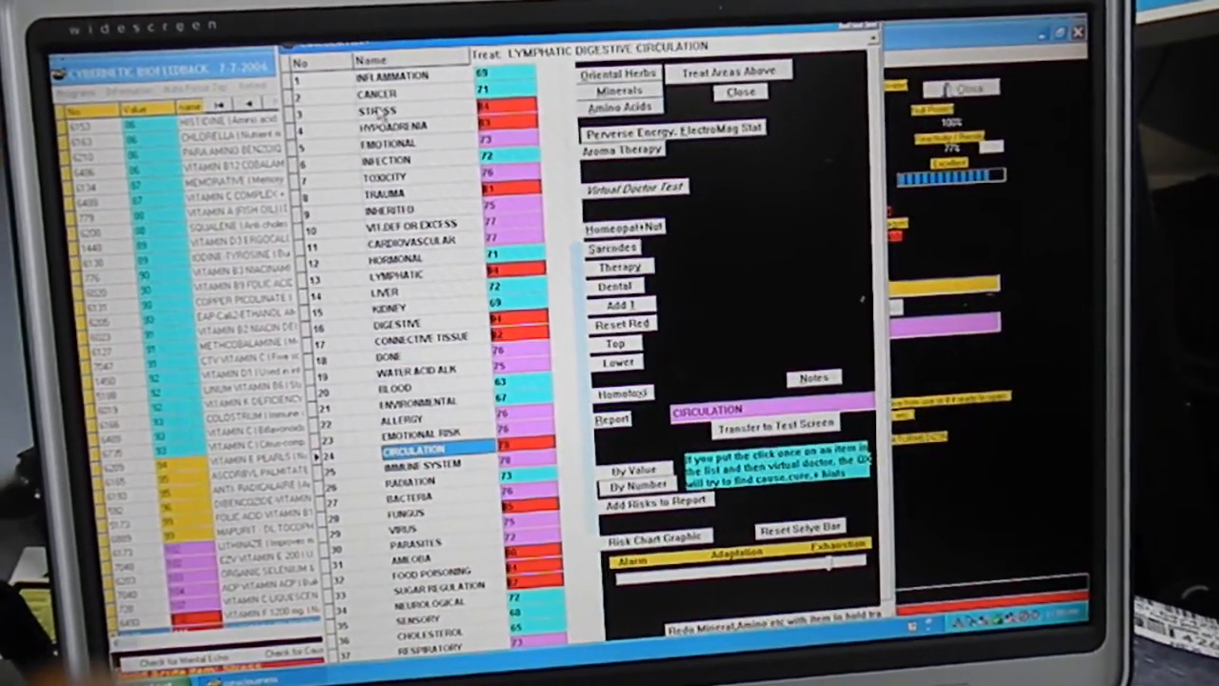
Step: Append STRESS to the Treat line after Lymphatic, Digestive and Circulation
left_click(379, 112)
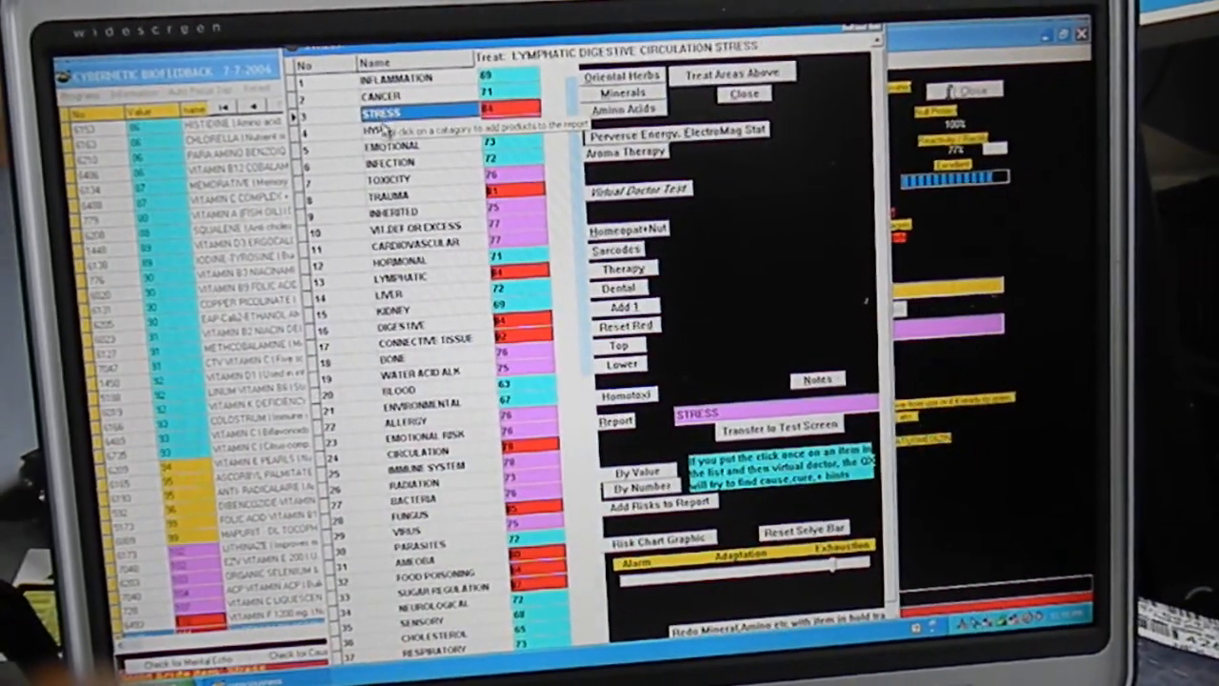
left_click(390, 128)
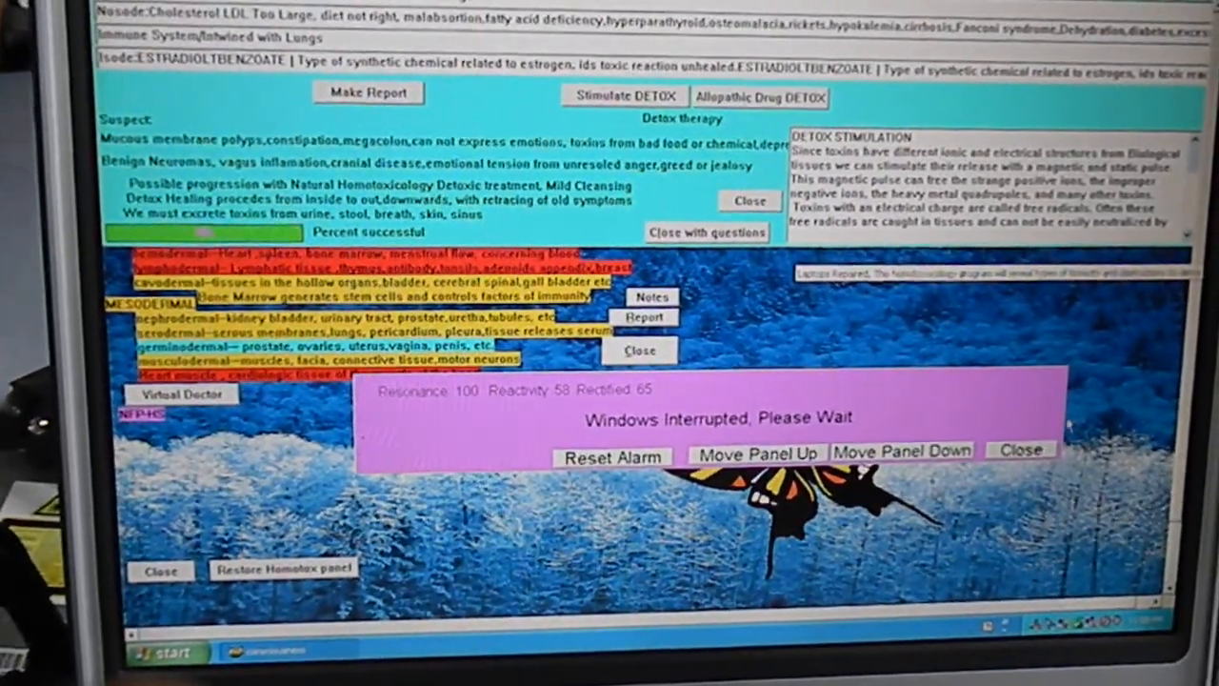
left_click(1021, 449)
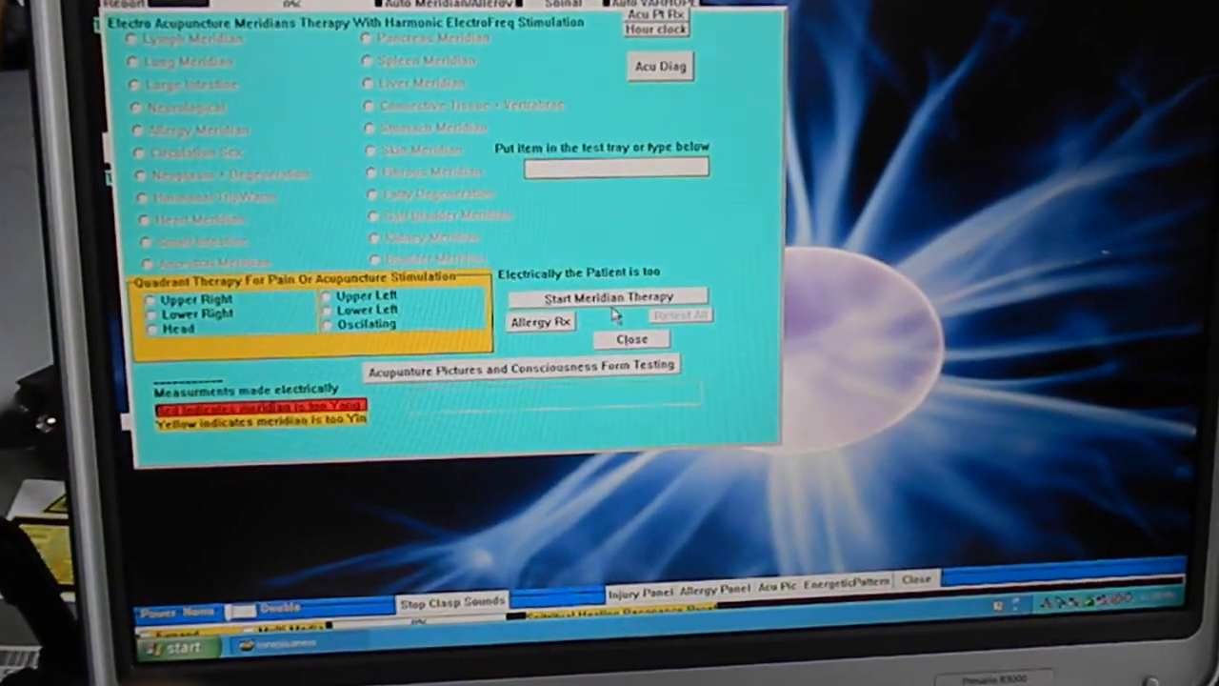
Step: Review the Yang and Yin meridian readings in the meridian therapy panel, then close it
left_click(603, 296)
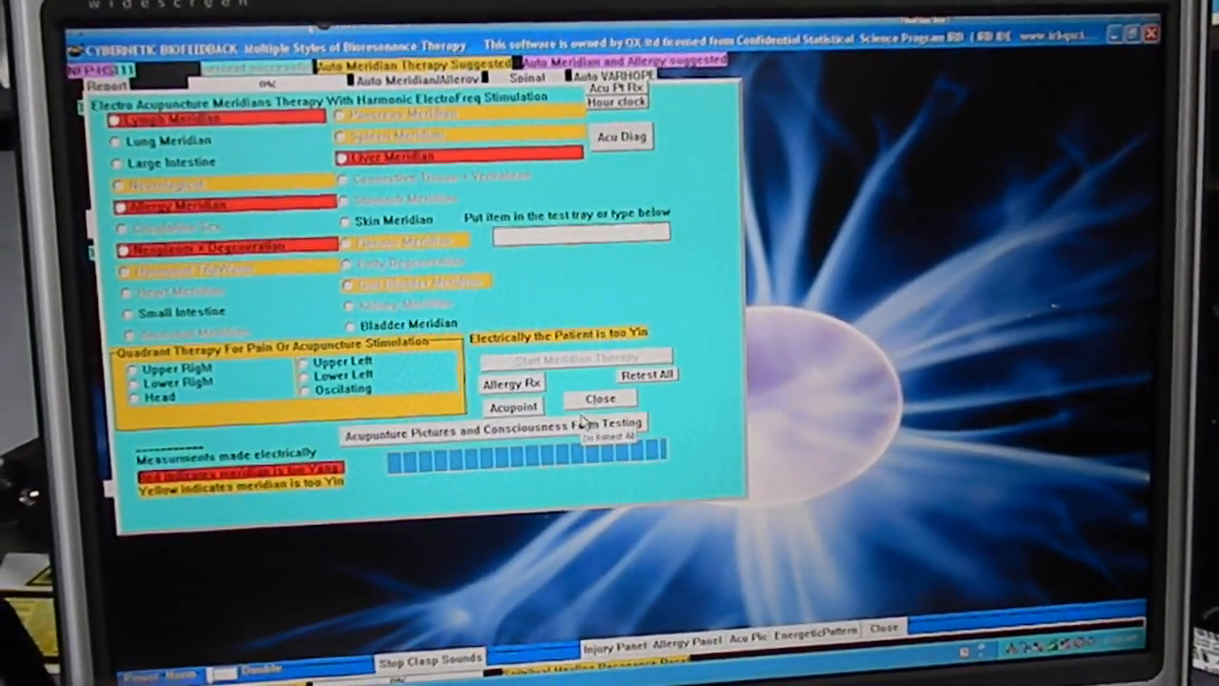
left_click(600, 398)
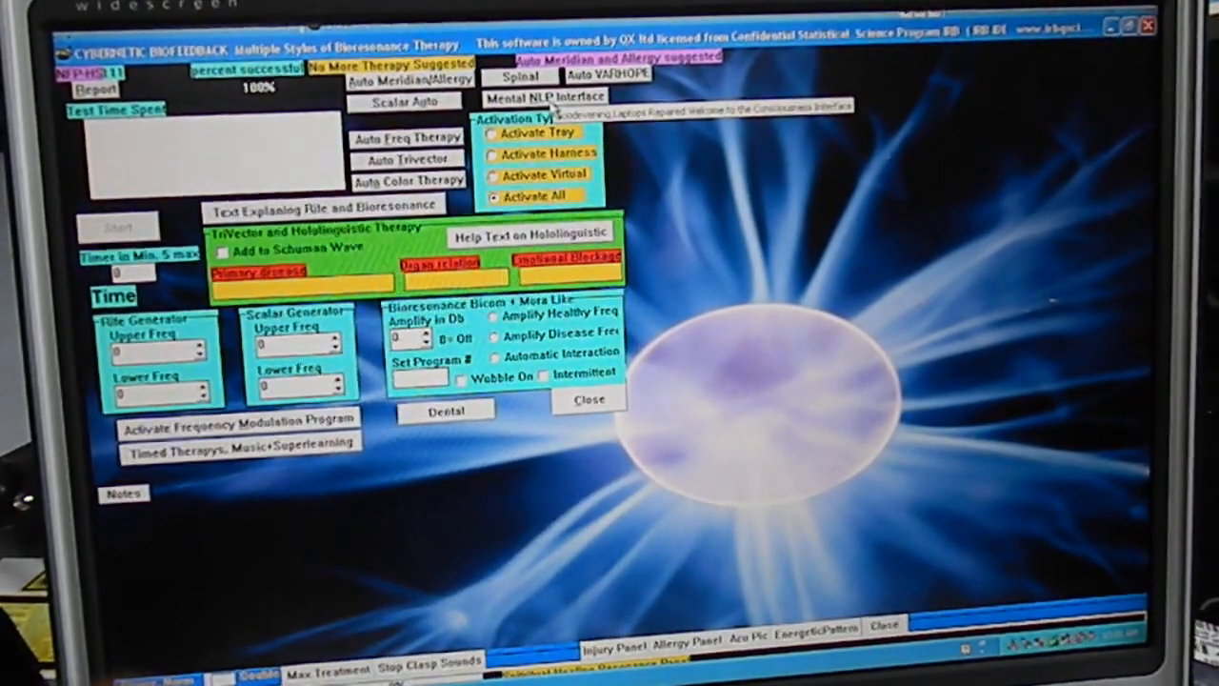
Step: Open Auto Color Therapy to view the color grid, then close it
left_click(544, 96)
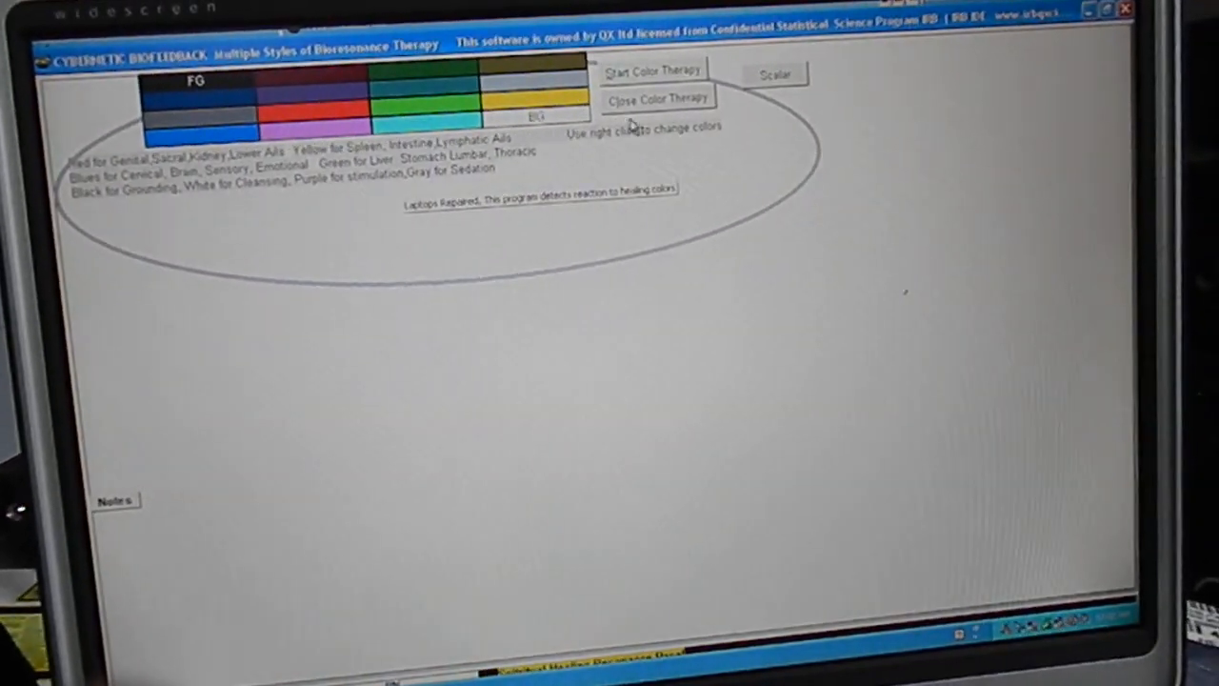
left_click(774, 74)
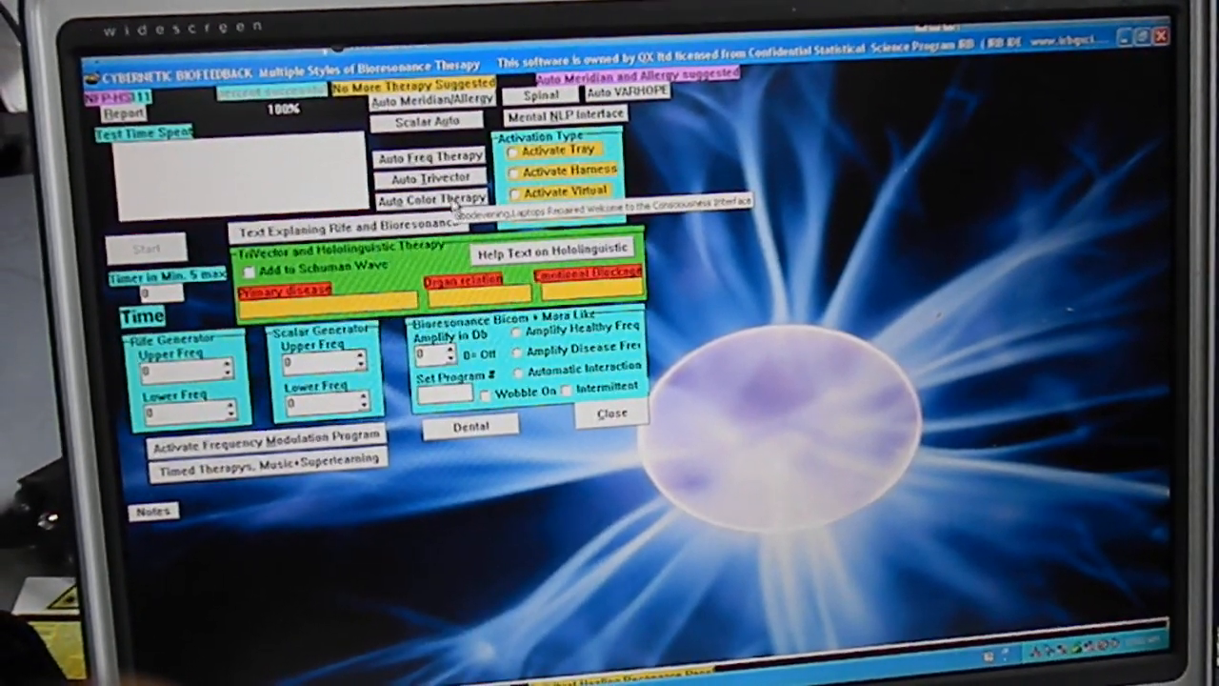
Step: Reopen Auto Color Therapy to show the color grid and body-area legend
left_click(431, 198)
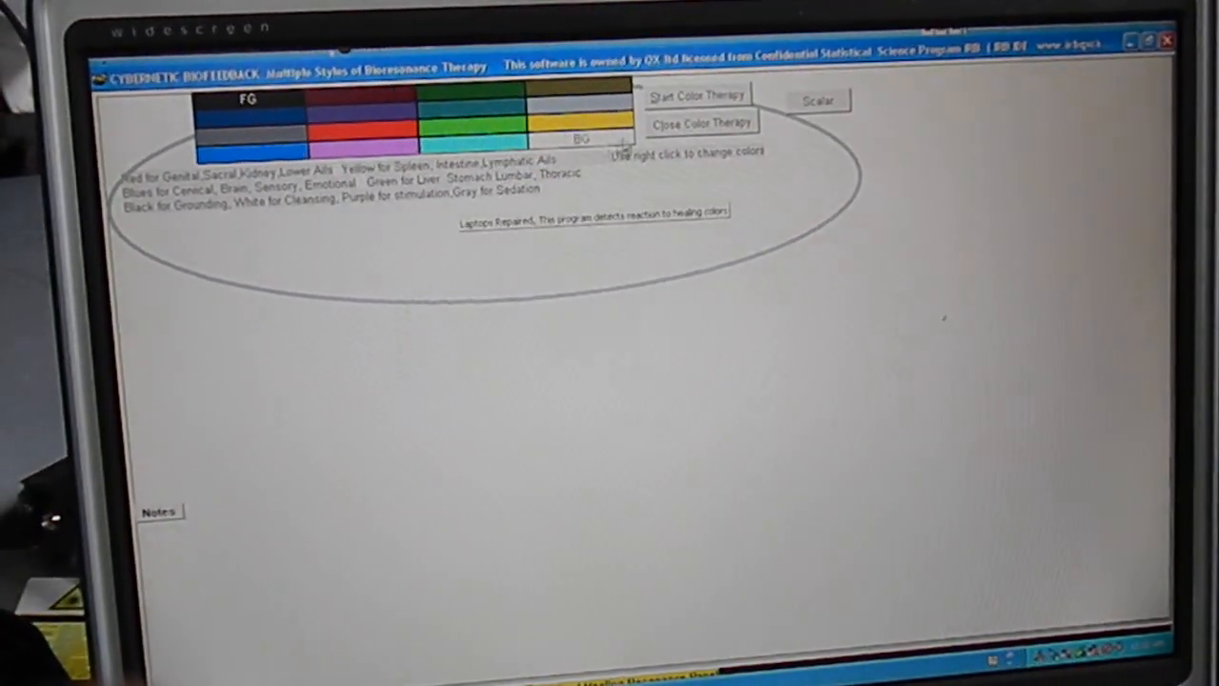